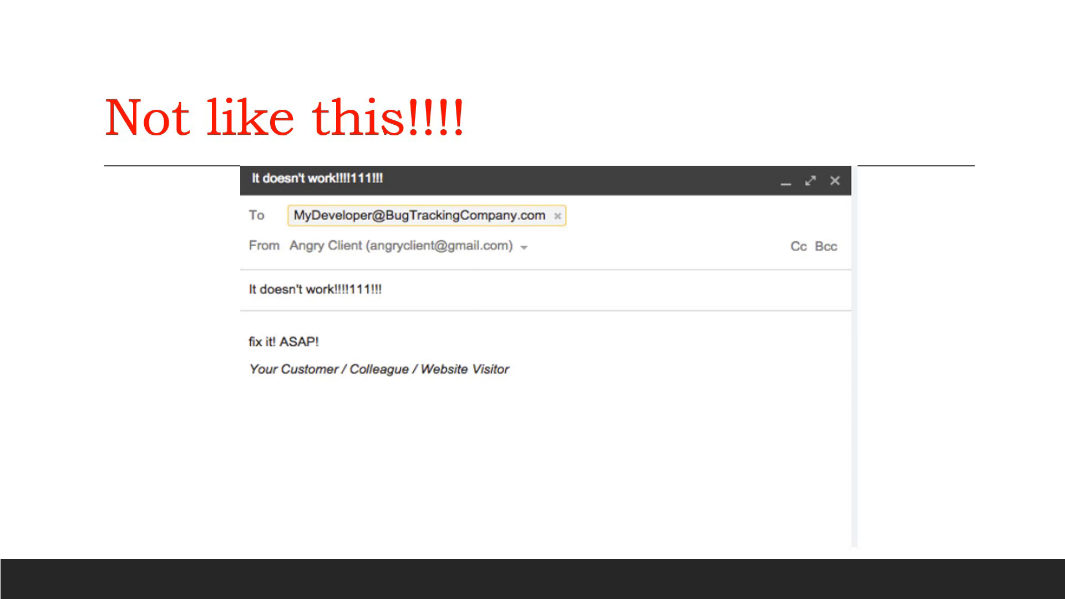
- Advance the slideshow from the angry-client e-mail slide to 'Include Screenshot(s)'
{"action": "key", "text": "Right"}
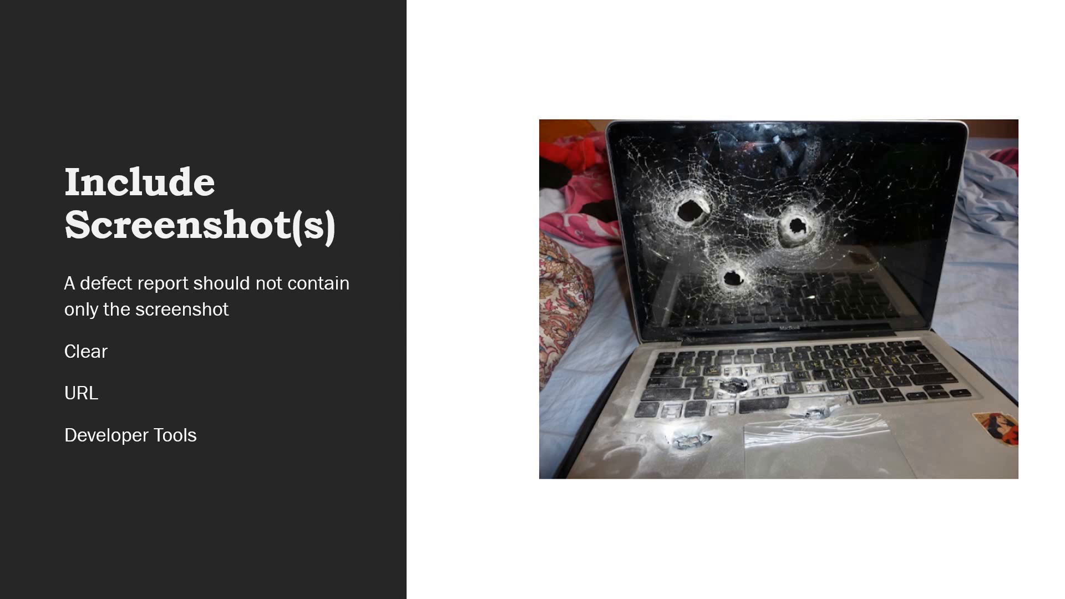
- Advance the slideshow from 'Include Screenshot(s)' to the 'Software Version' slide
{"action": "key", "text": "Right"}
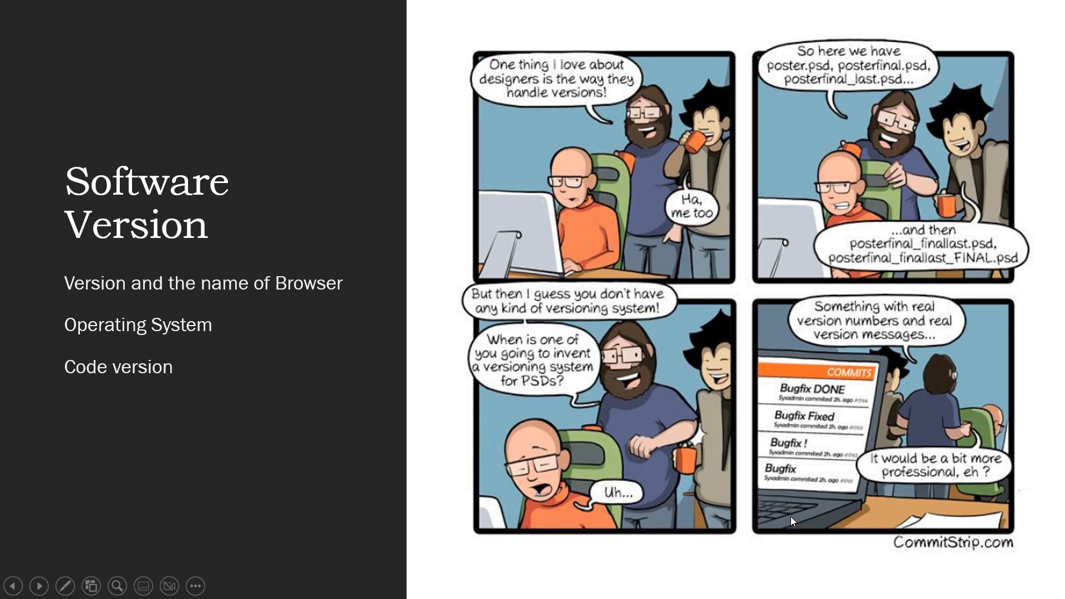
{"action": "mouse_move", "coordinate": [753, 560]}
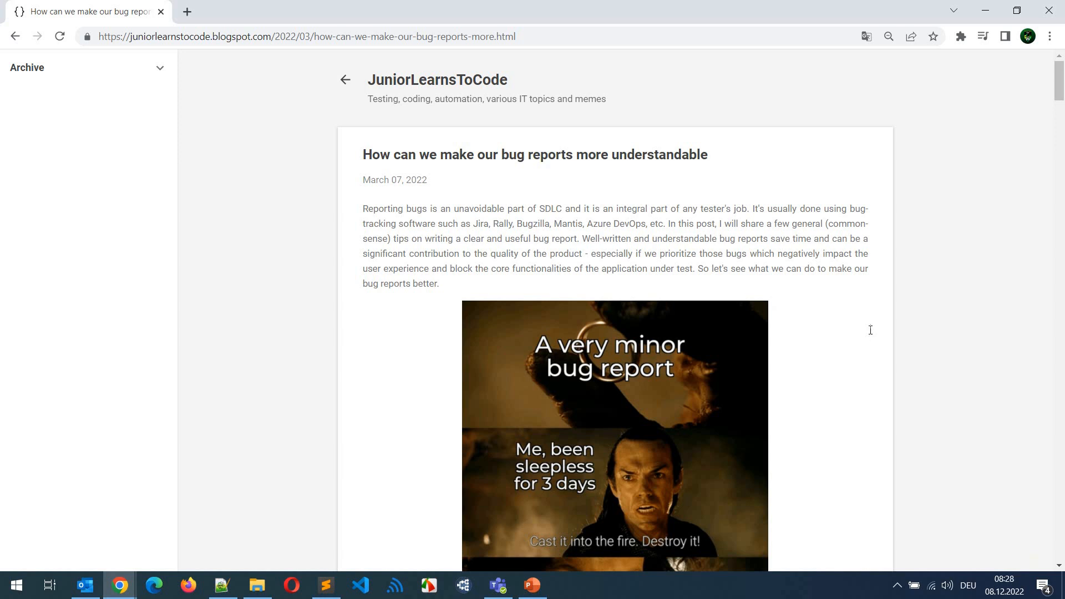
{"action": "mouse_move", "coordinate": [737, 151]}
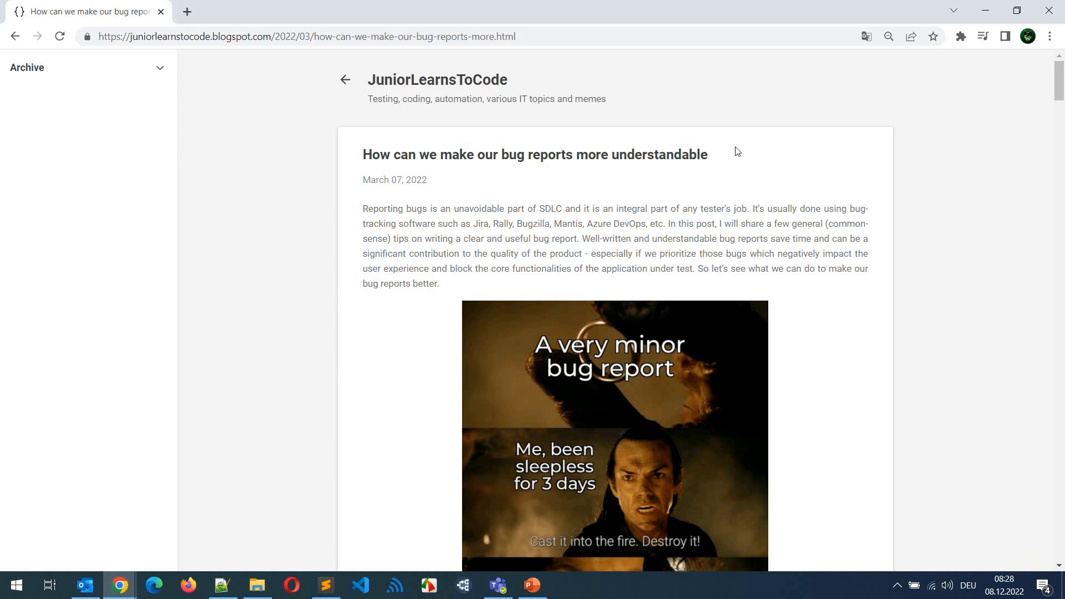
{"action": "mouse_move", "coordinate": [741, 156]}
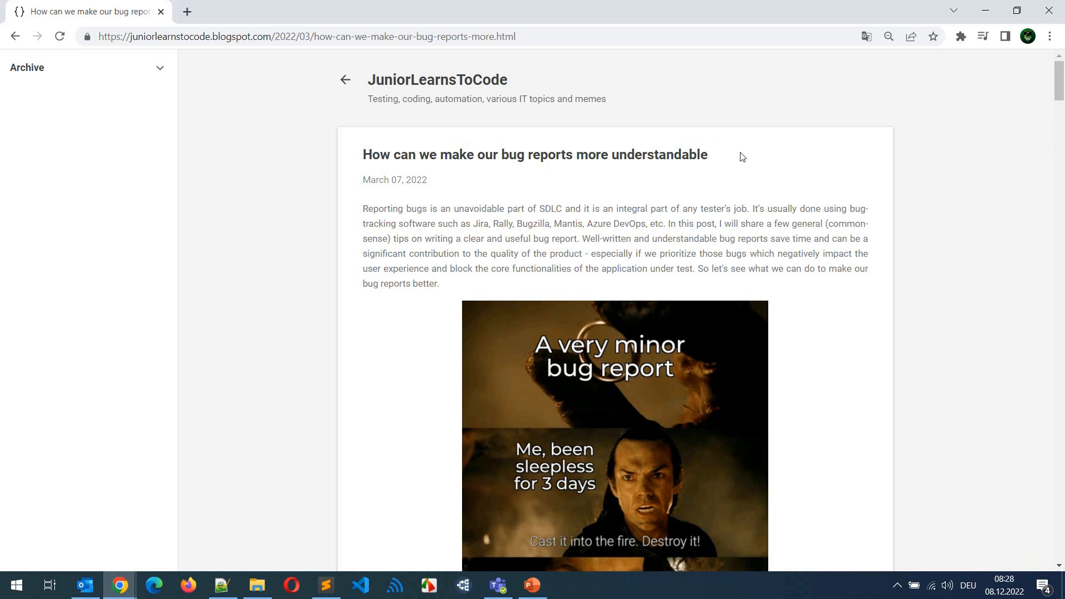
{"action": "mouse_move", "coordinate": [839, 347]}
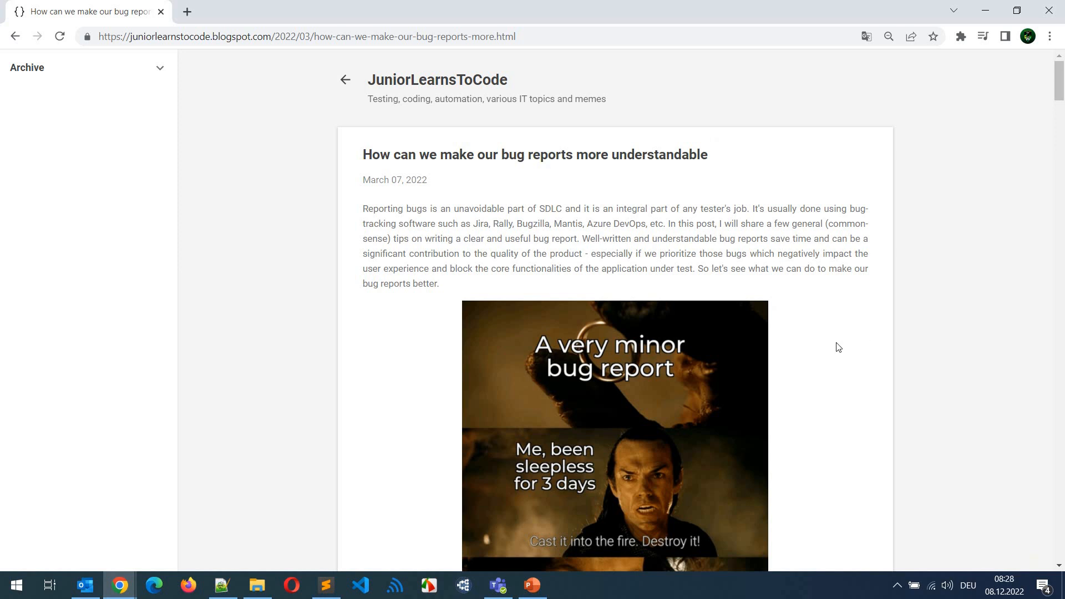
- Scroll the bug-report article down past Severity and Priority to its closing 'Keep it Professional' note
{"action": "scroll", "scroll_direction": "down", "scroll_amount": 3}
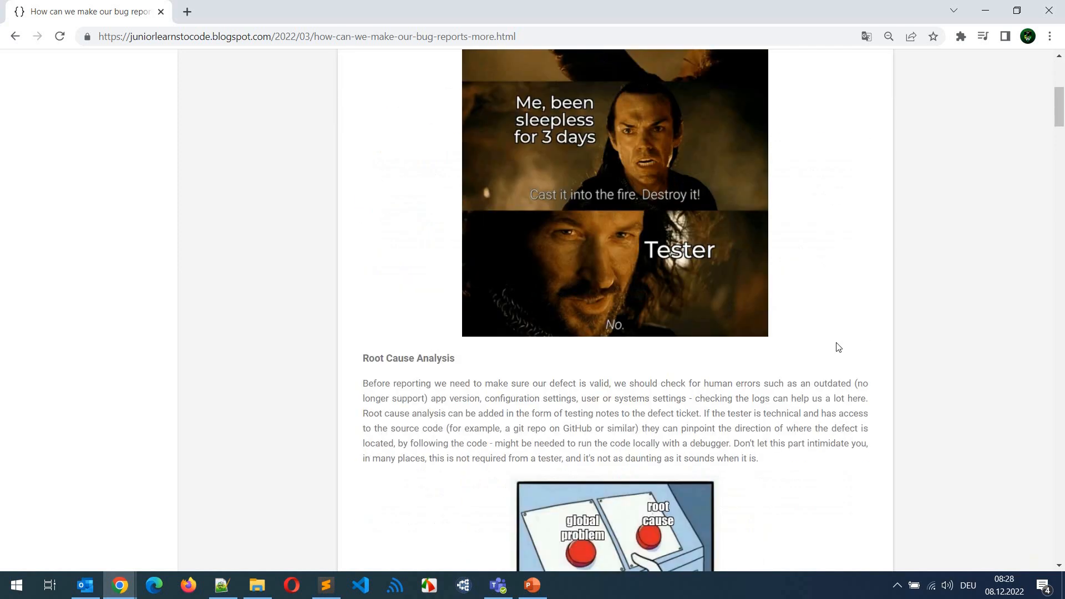
{"action": "scroll", "scroll_direction": "down", "scroll_amount": 3}
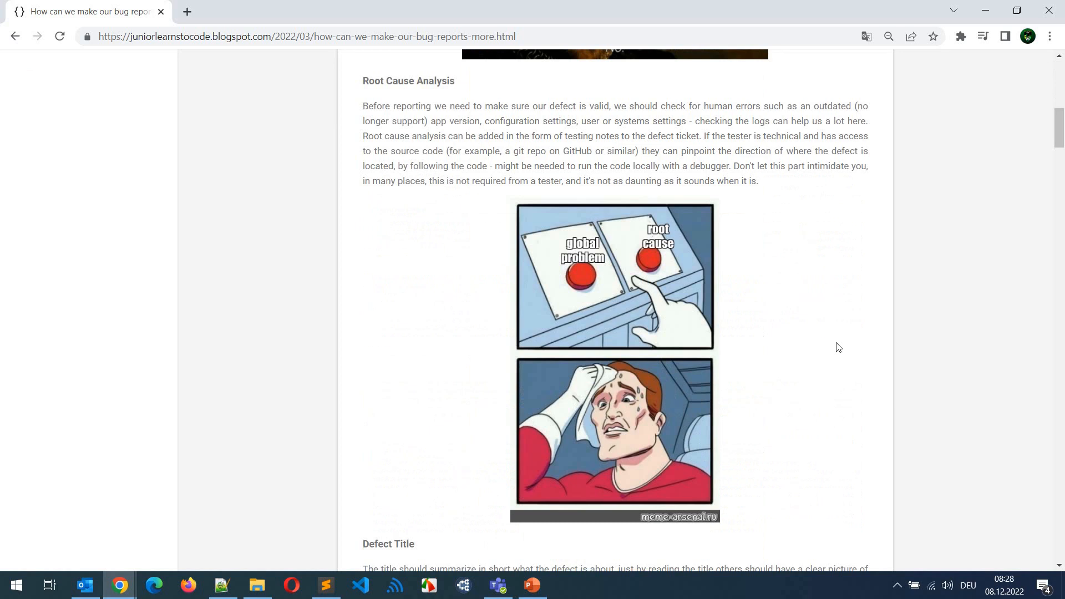
{"action": "scroll", "scroll_direction": "down", "scroll_amount": 3}
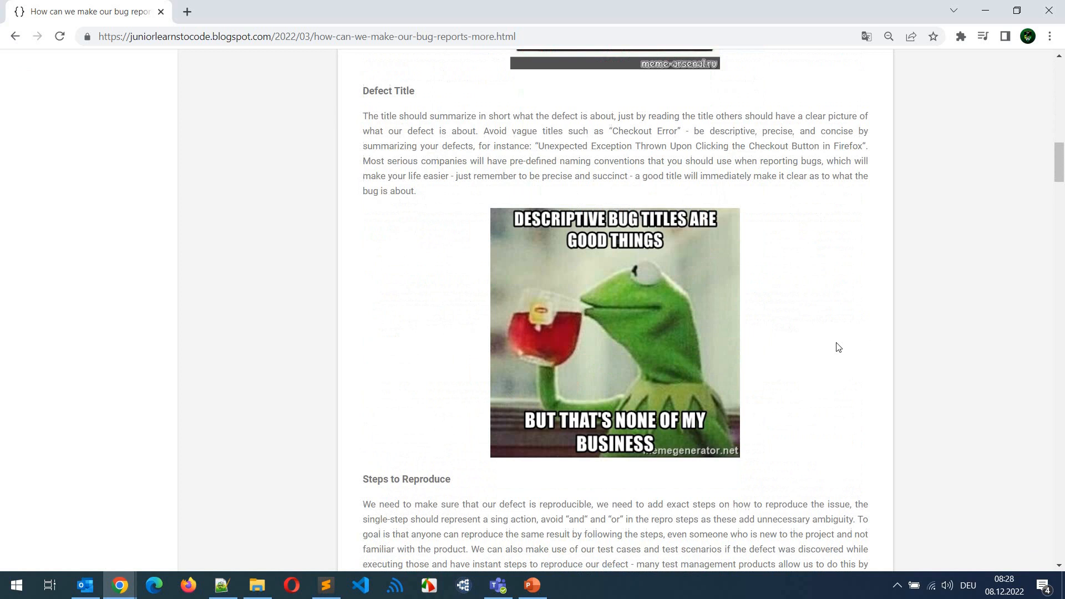
{"action": "scroll", "scroll_direction": "down", "scroll_amount": 3}
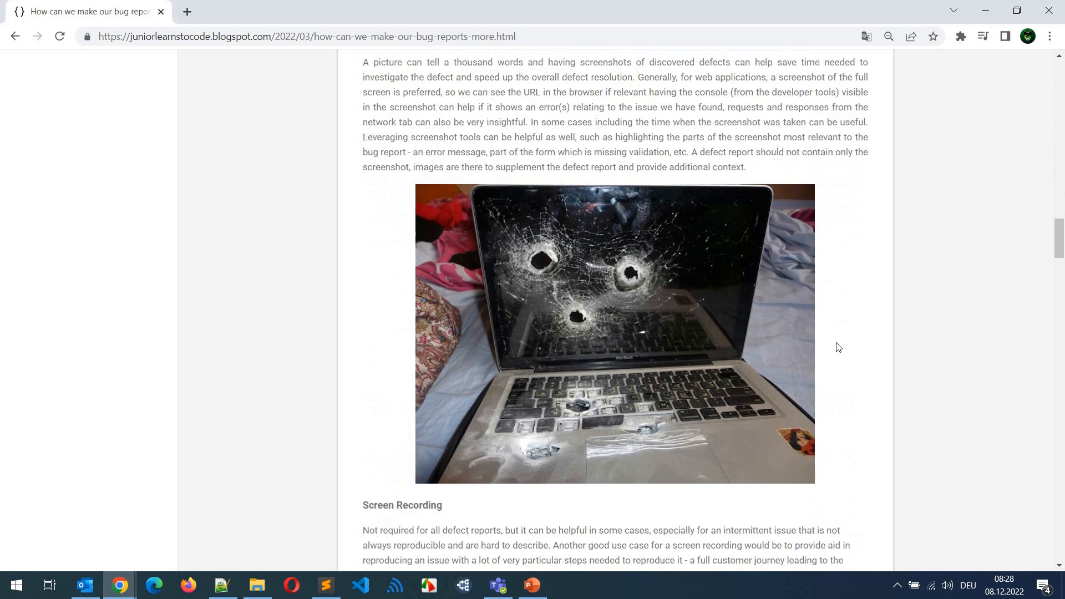
{"action": "scroll", "scroll_direction": "down", "scroll_amount": 3}
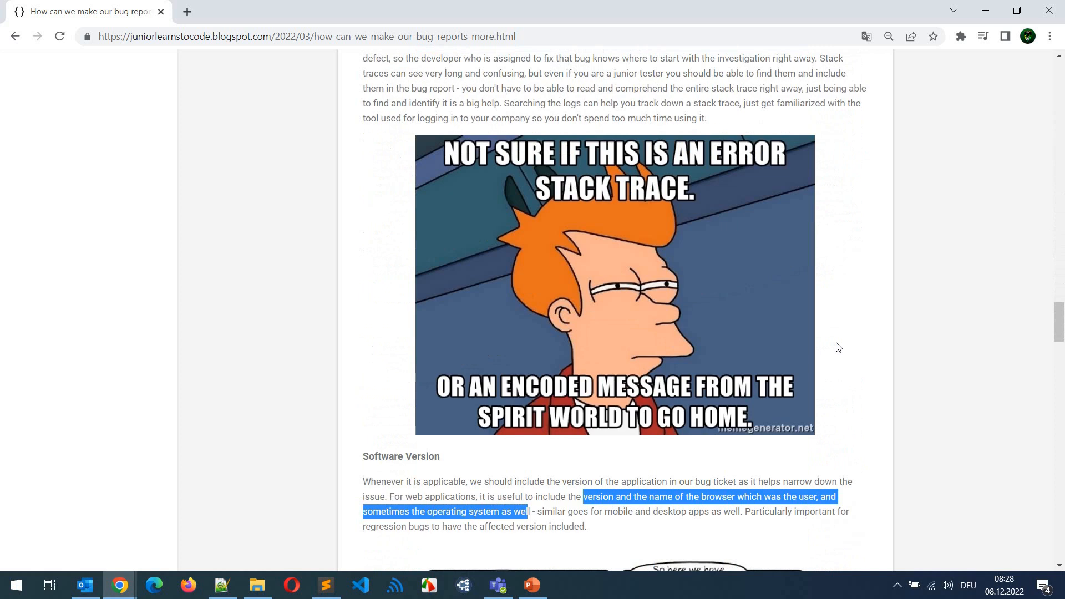
{"action": "scroll", "scroll_direction": "down", "scroll_amount": 3}
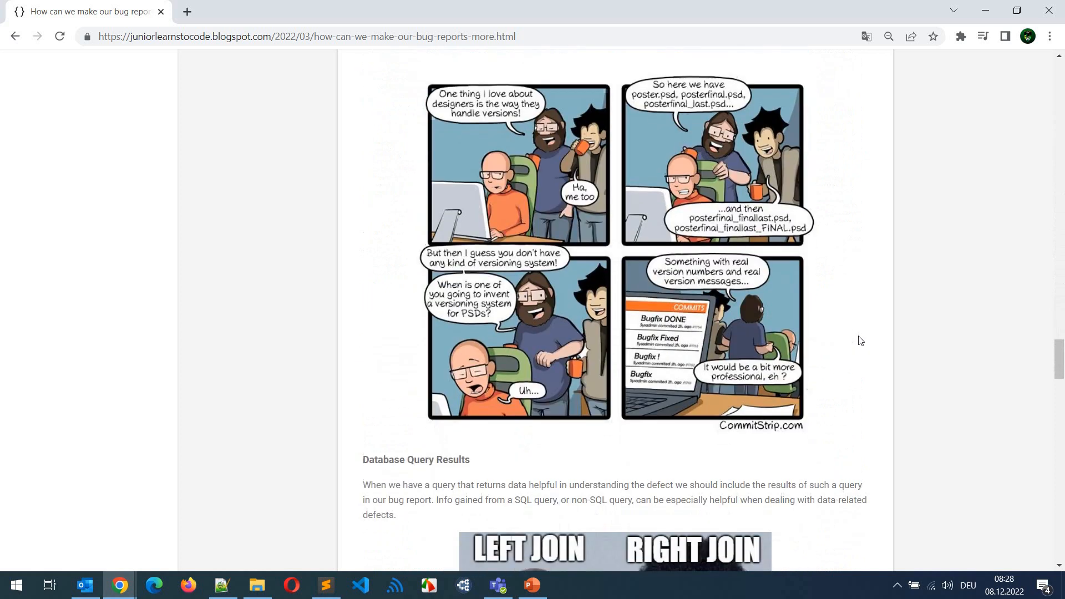
{"action": "scroll", "scroll_direction": "down", "scroll_amount": 3}
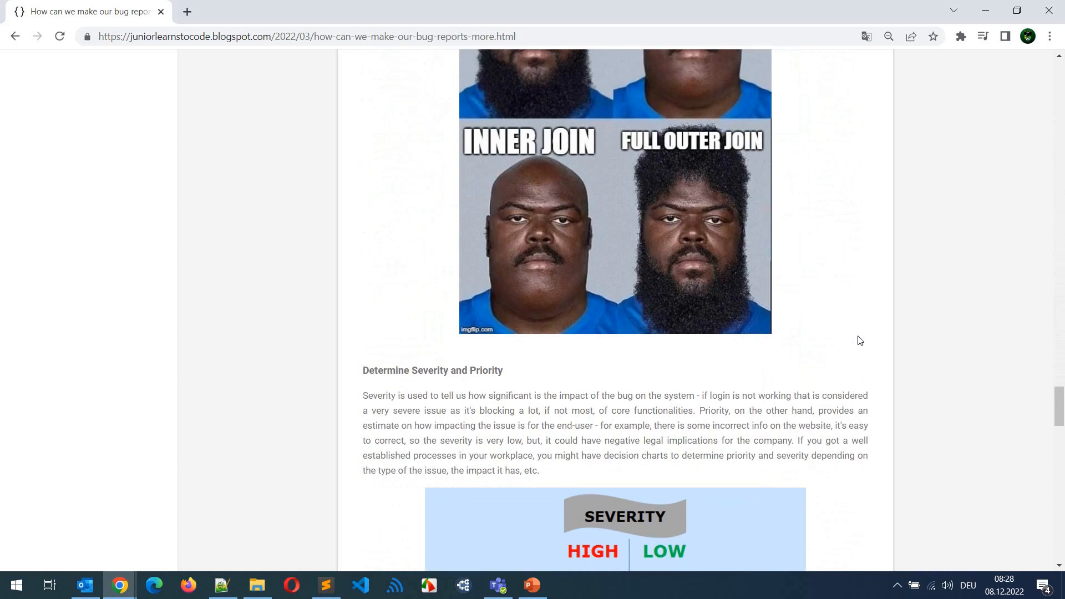
{"action": "scroll", "scroll_direction": "down", "scroll_amount": 3}
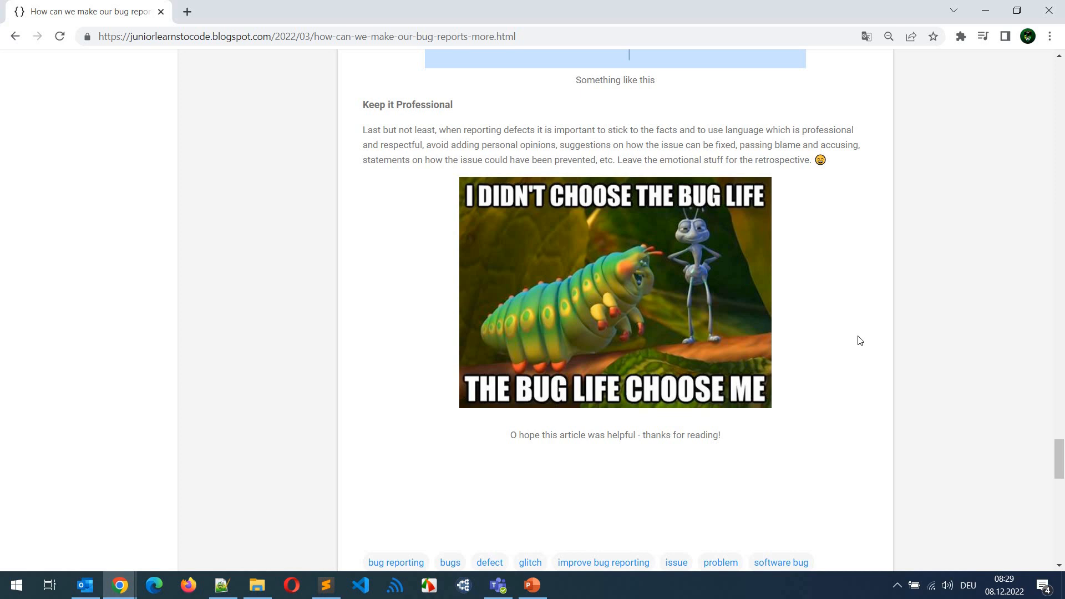
{"action": "mouse_move", "coordinate": [933, 518]}
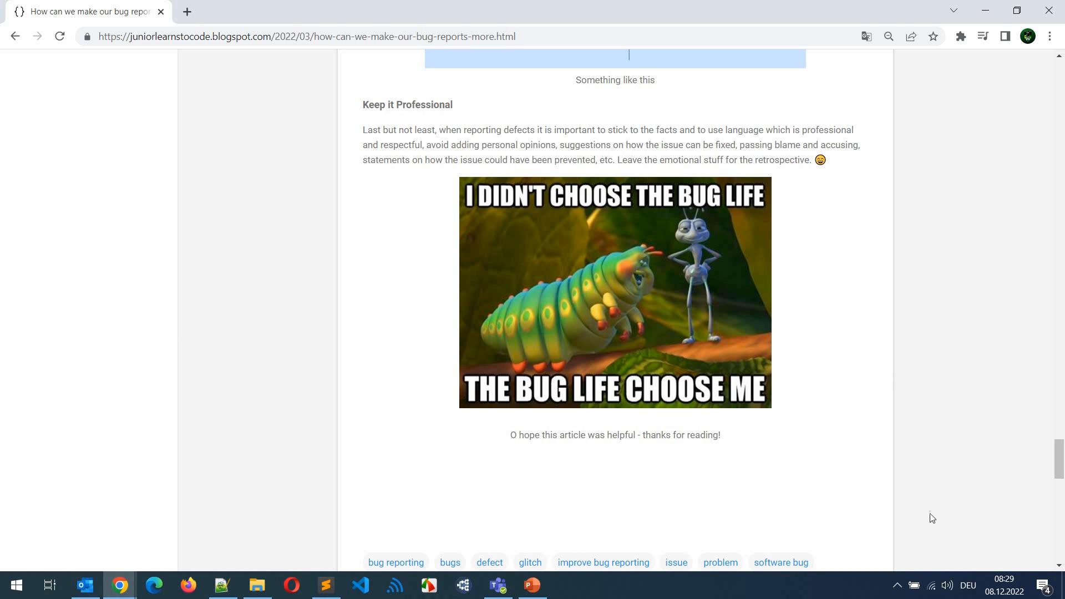